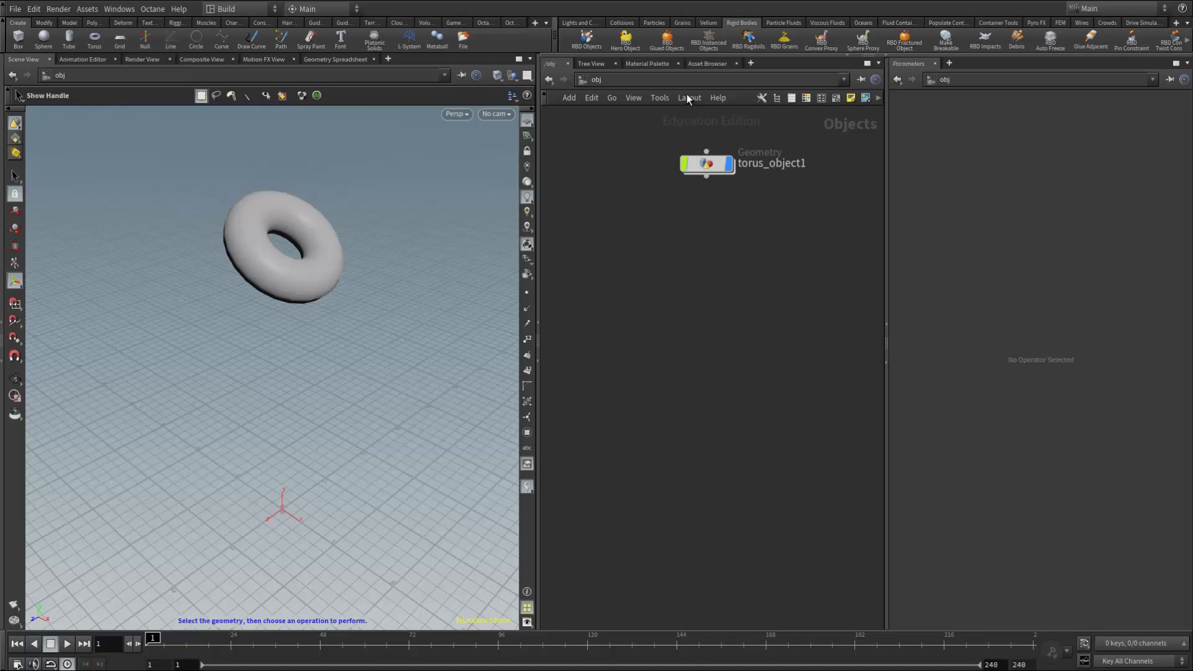
mouse_move(699, 118)
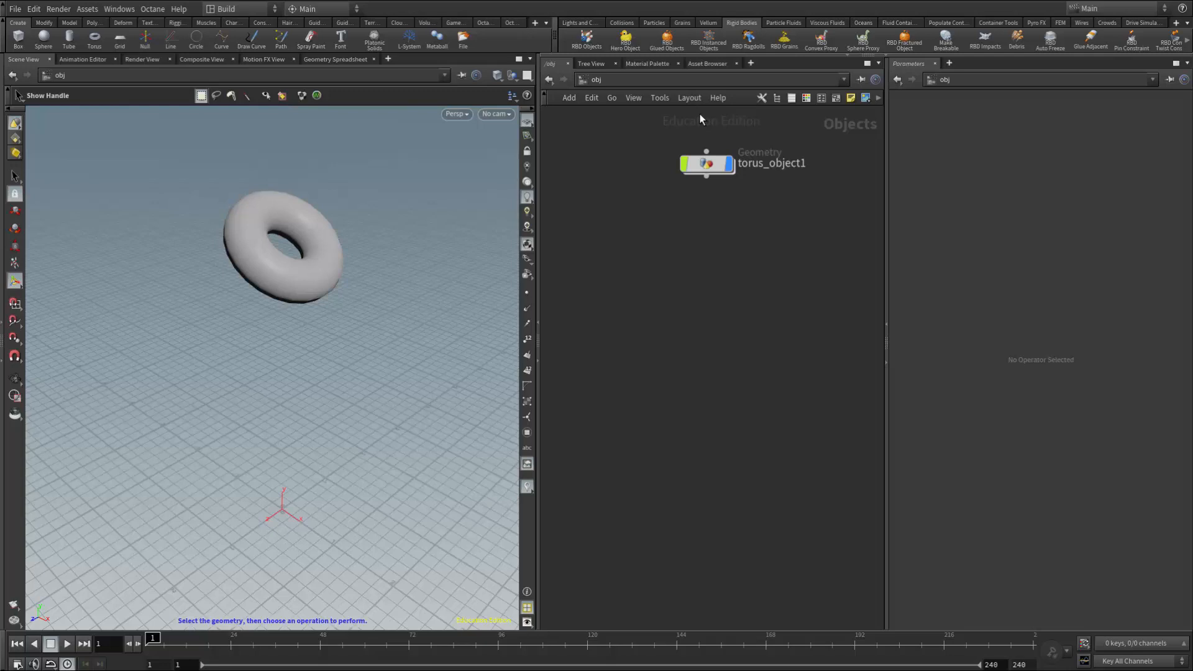
mouse_move(671, 47)
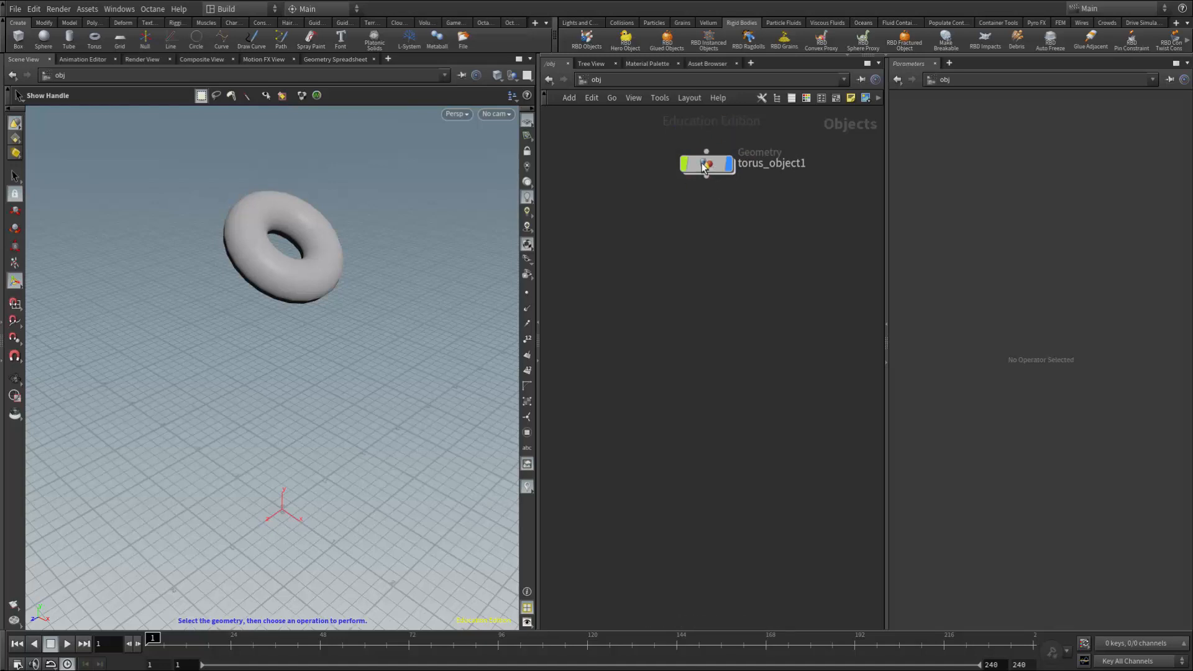
Select the torus object to begin its Voronoi fracture.
double_click(706, 163)
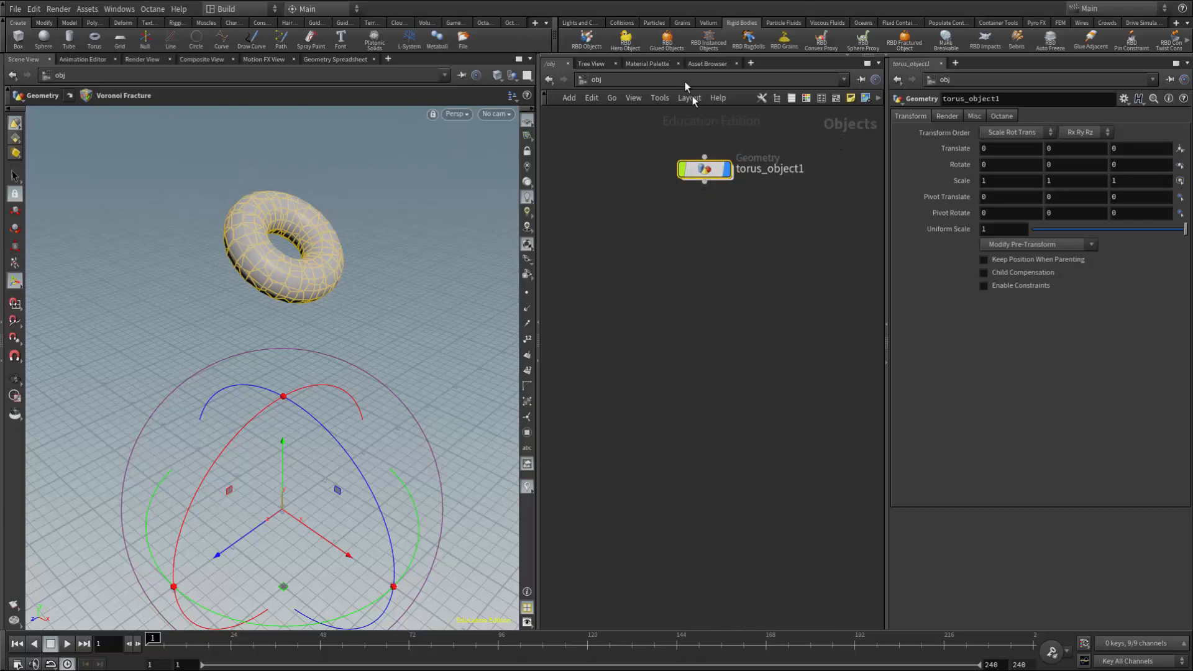
Make the fractured torus RBD glued objects and frame the AutoDopNetwork's constraint nodes.
click(665, 40)
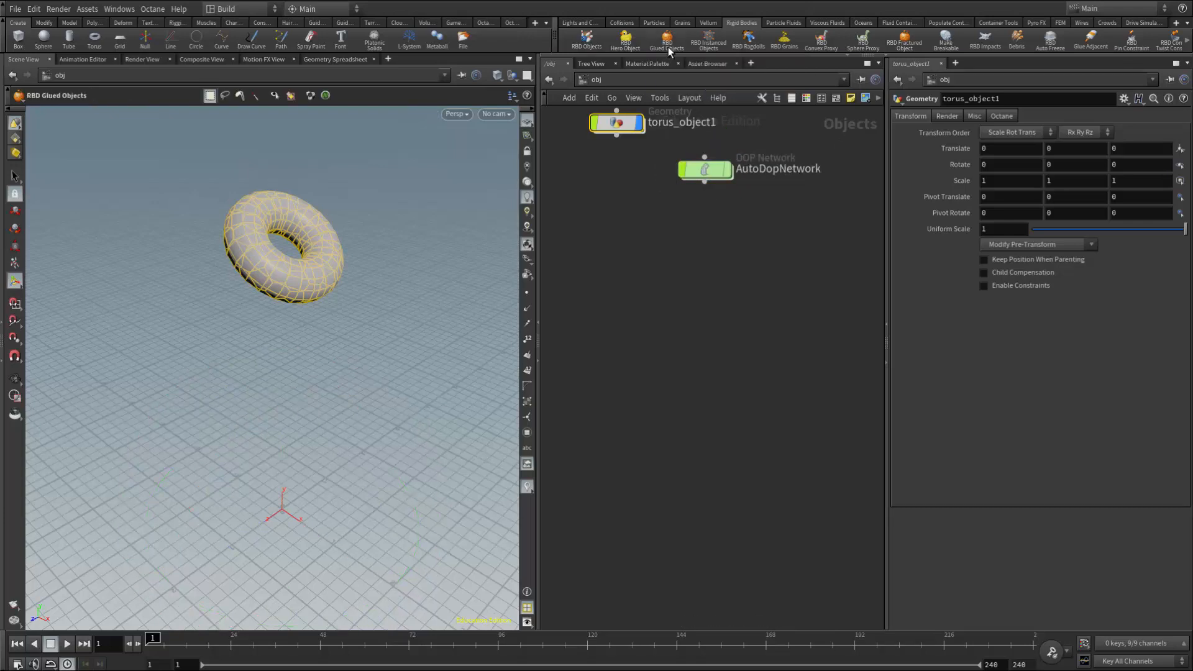
double_click(704, 168)
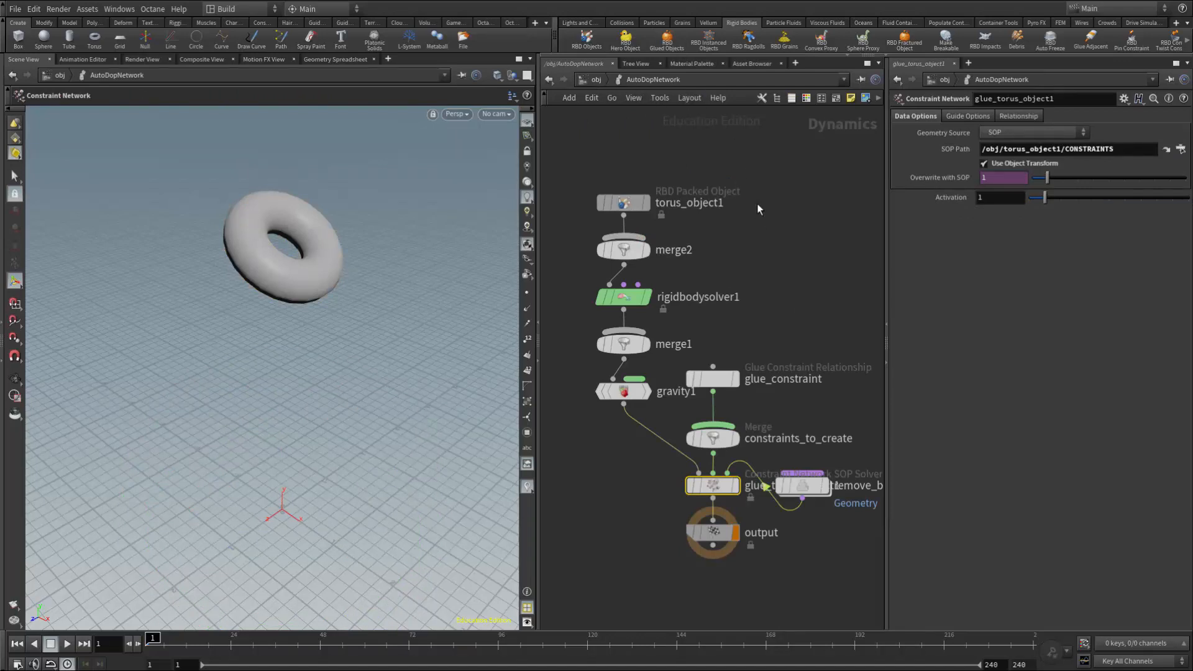
mouse_move(660, 107)
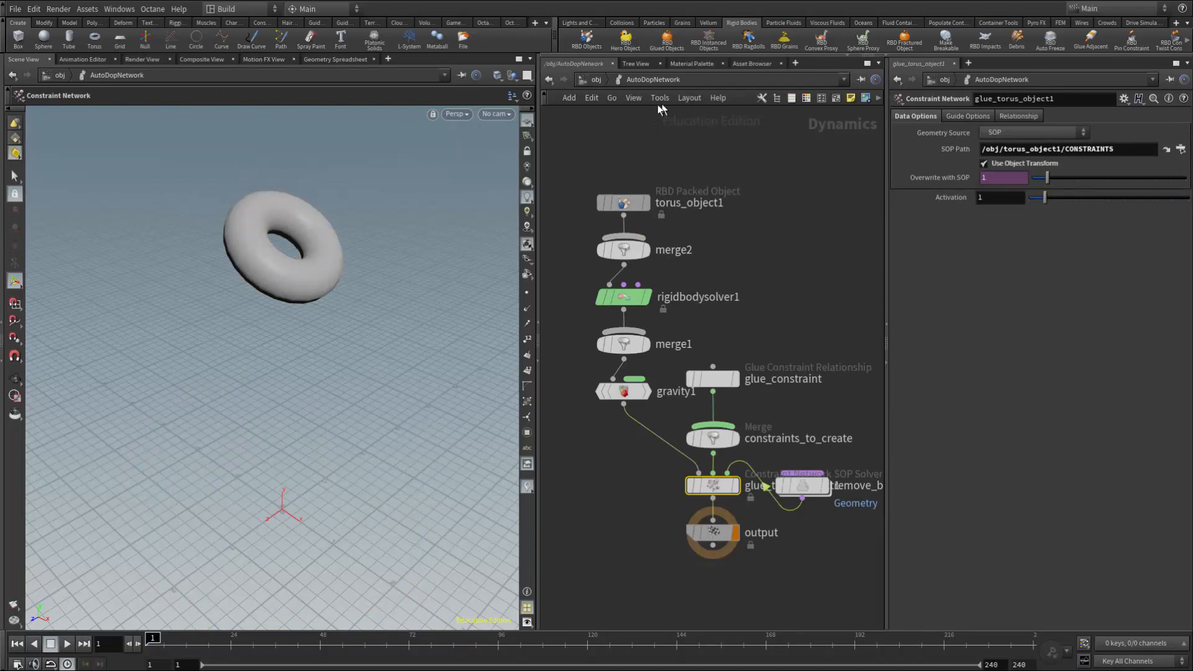
key(l)
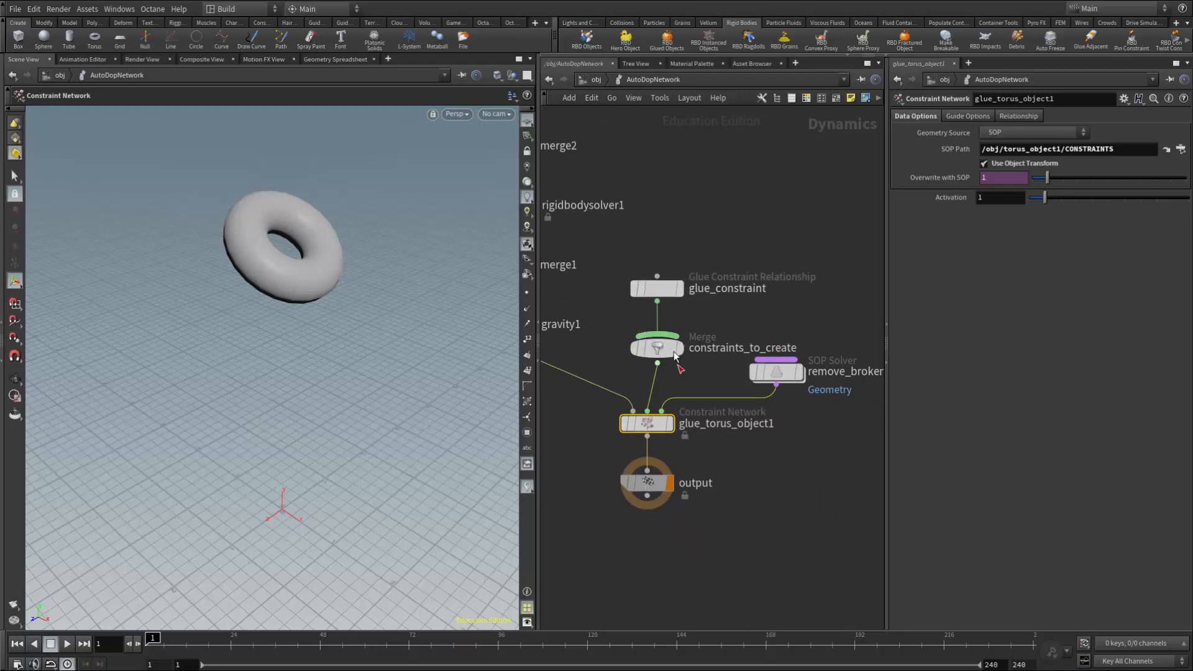
Back at /obj, play the fall onto the ground plane, stop, and rewind.
click(623, 22)
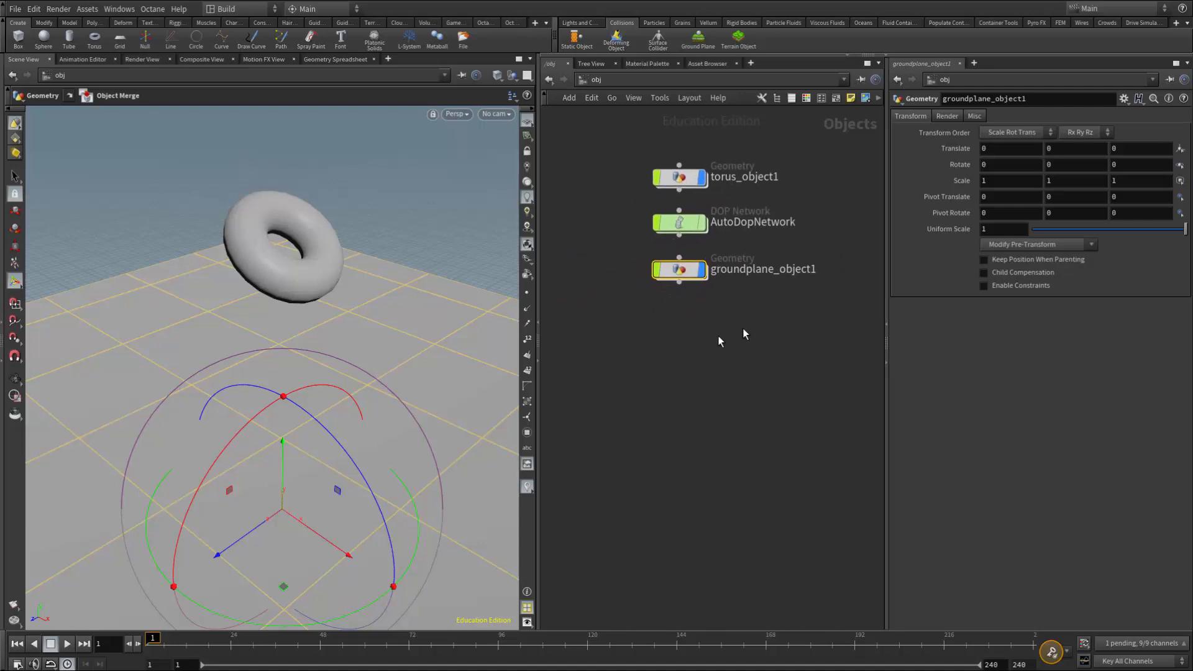
click(67, 643)
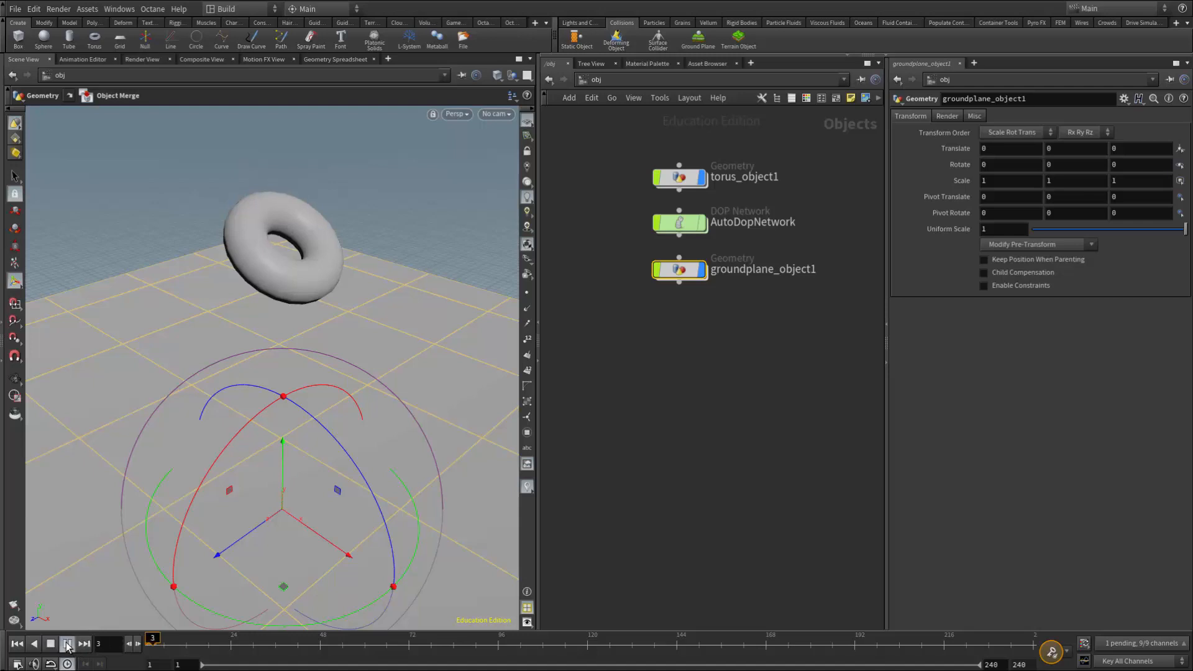
click(68, 643)
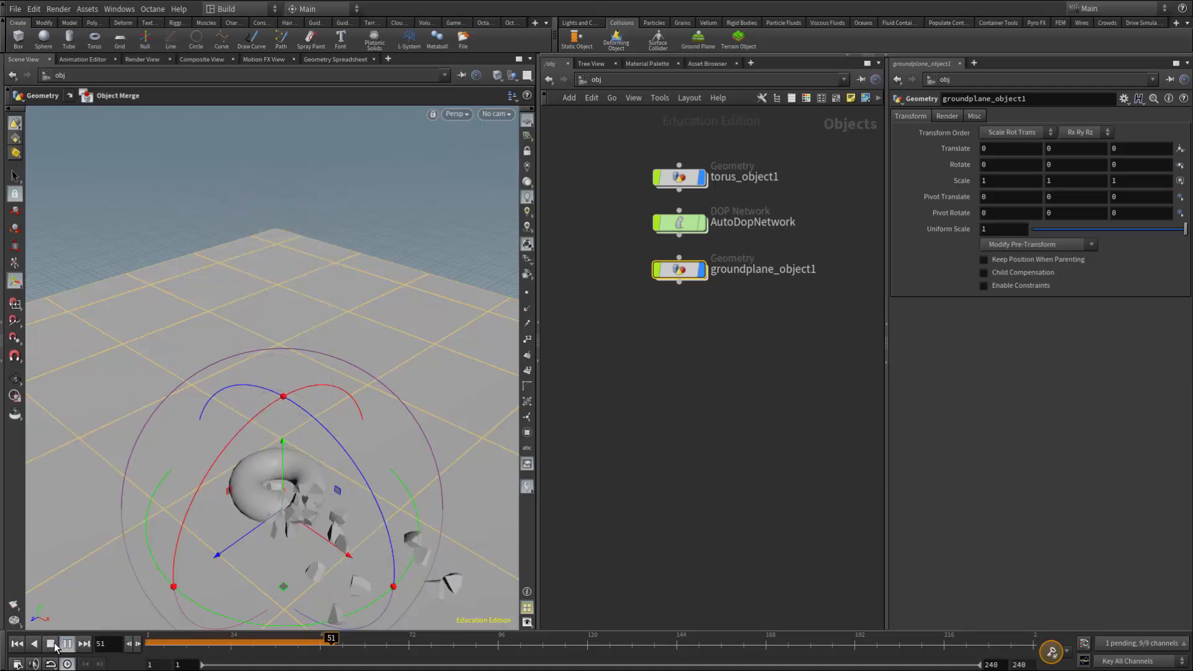
click(67, 643)
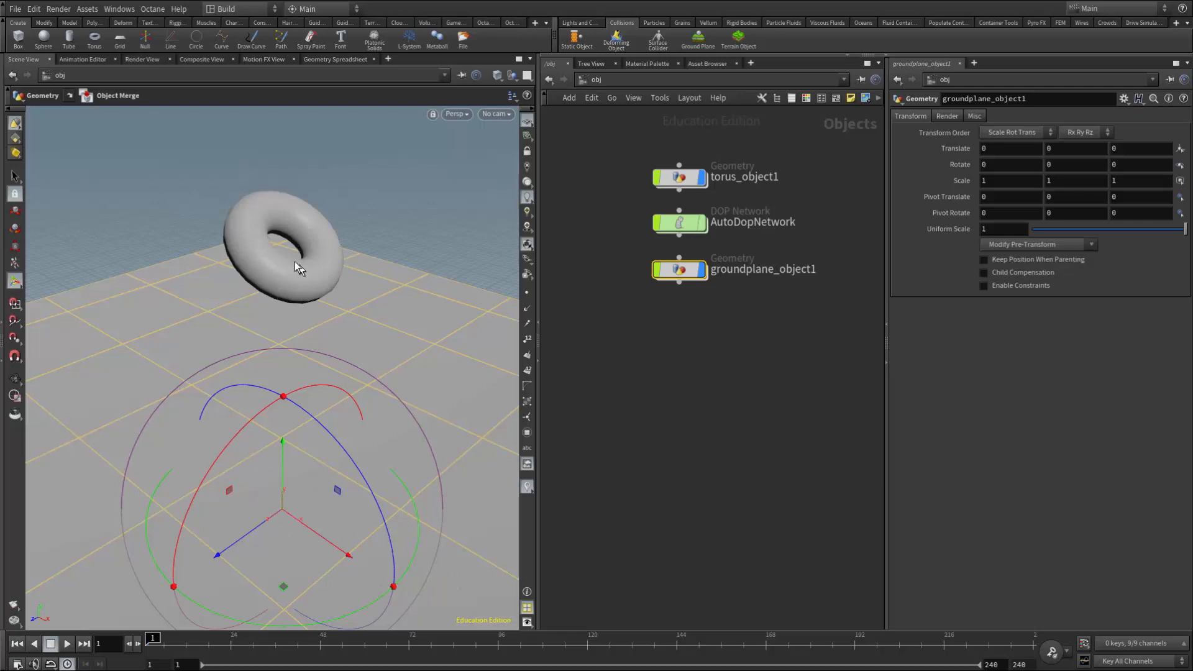
mouse_move(302, 522)
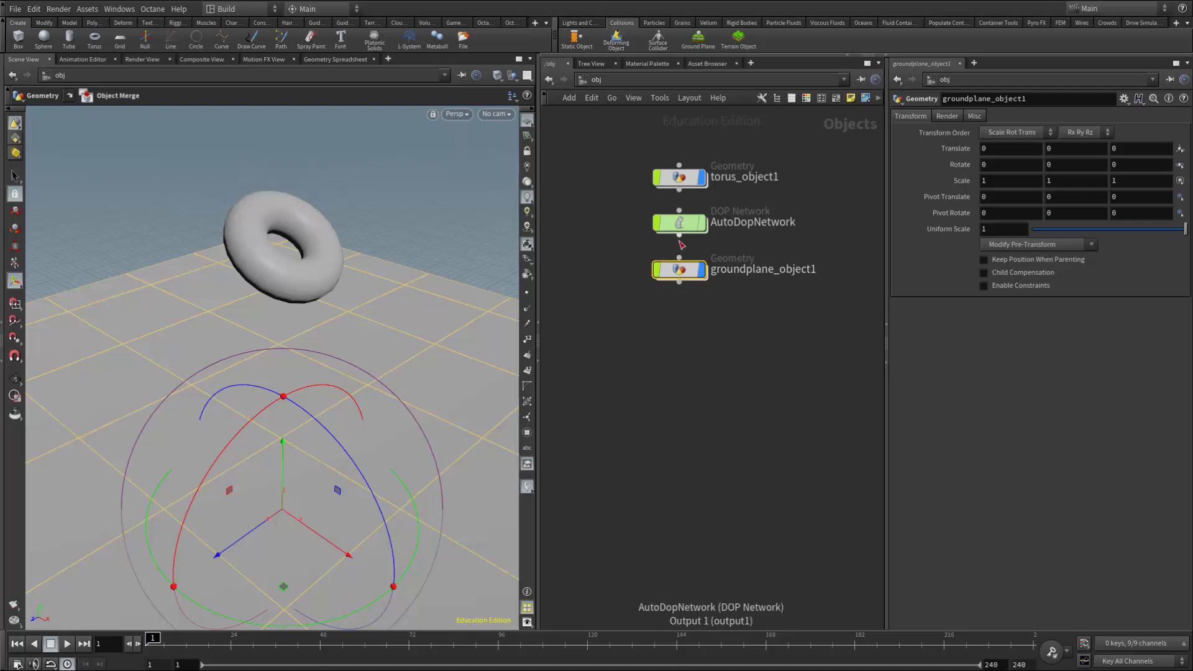
Inside AutoDopNetwork, change glue_constraint Strength from 10000 to 100.
click(679, 221)
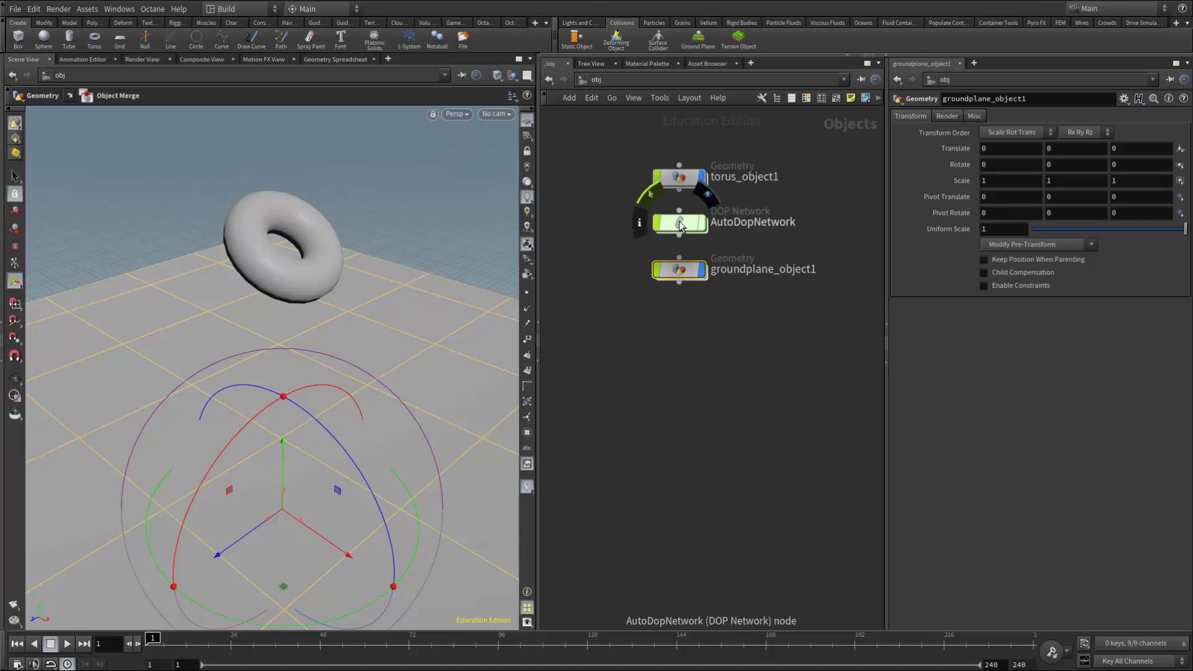
double_click(679, 222)
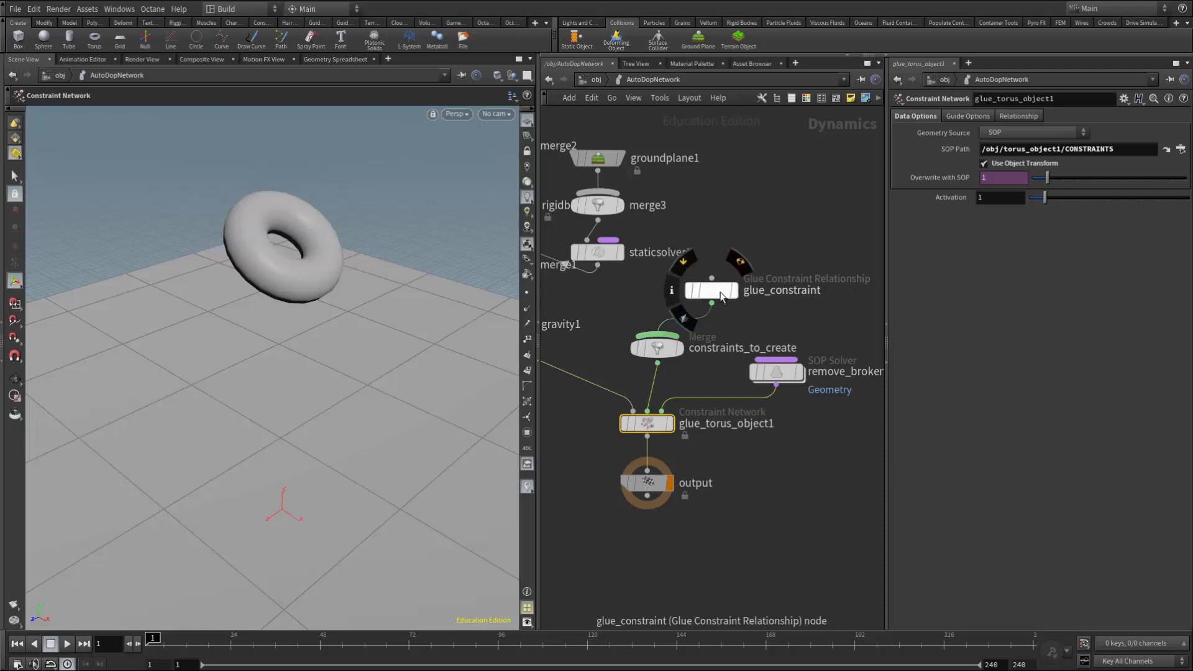
click(710, 290)
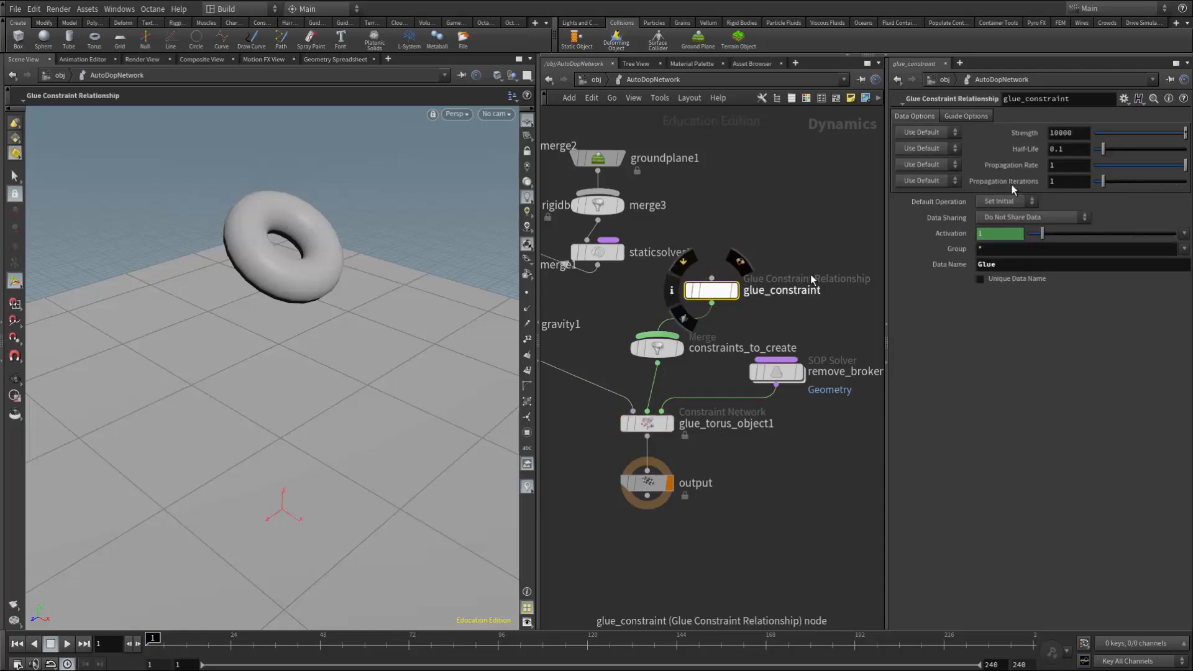
click(1065, 132)
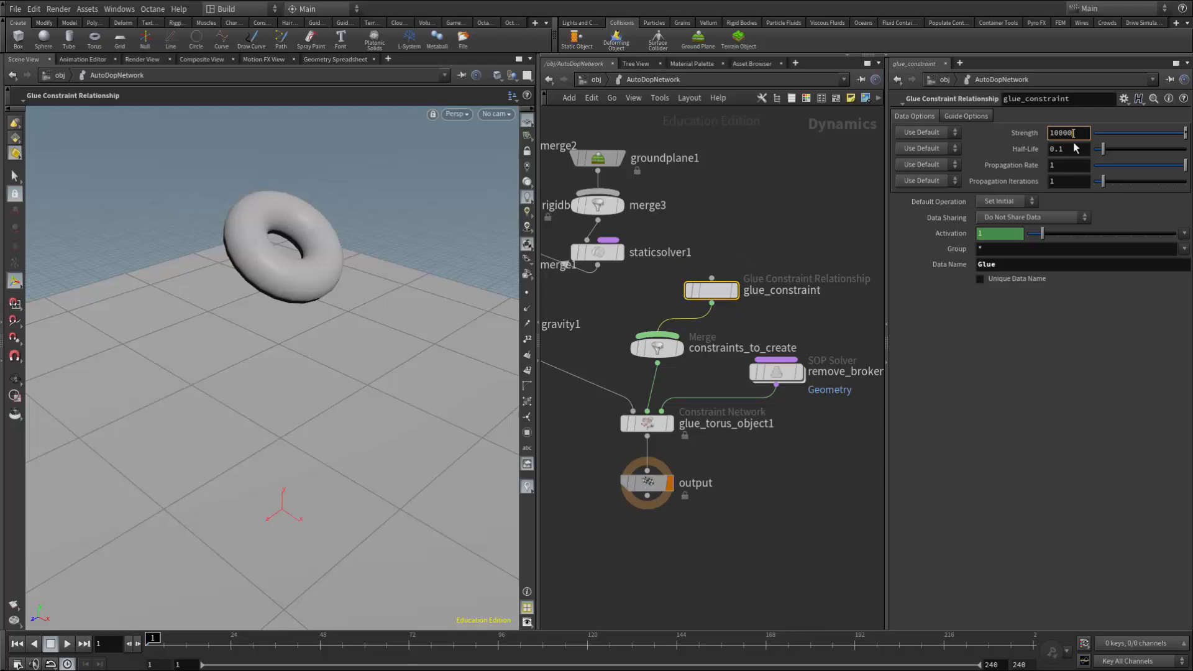
key(BackSpace)
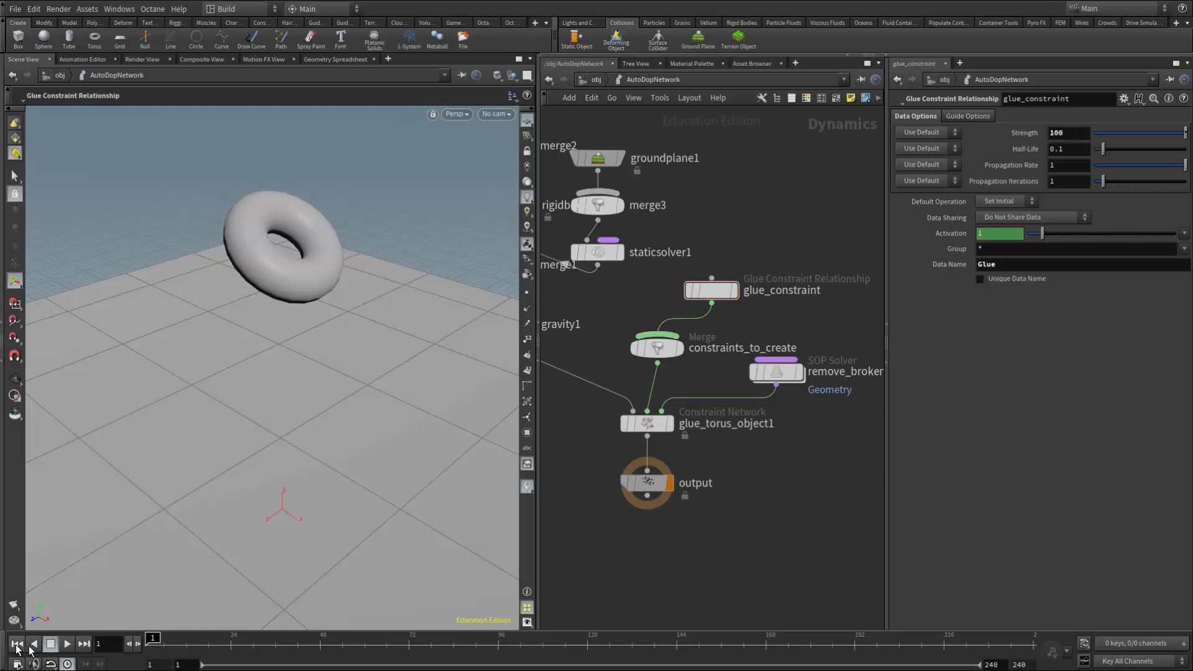
Play the simulation at glue strength 100 to watch the torus shatter.
click(67, 644)
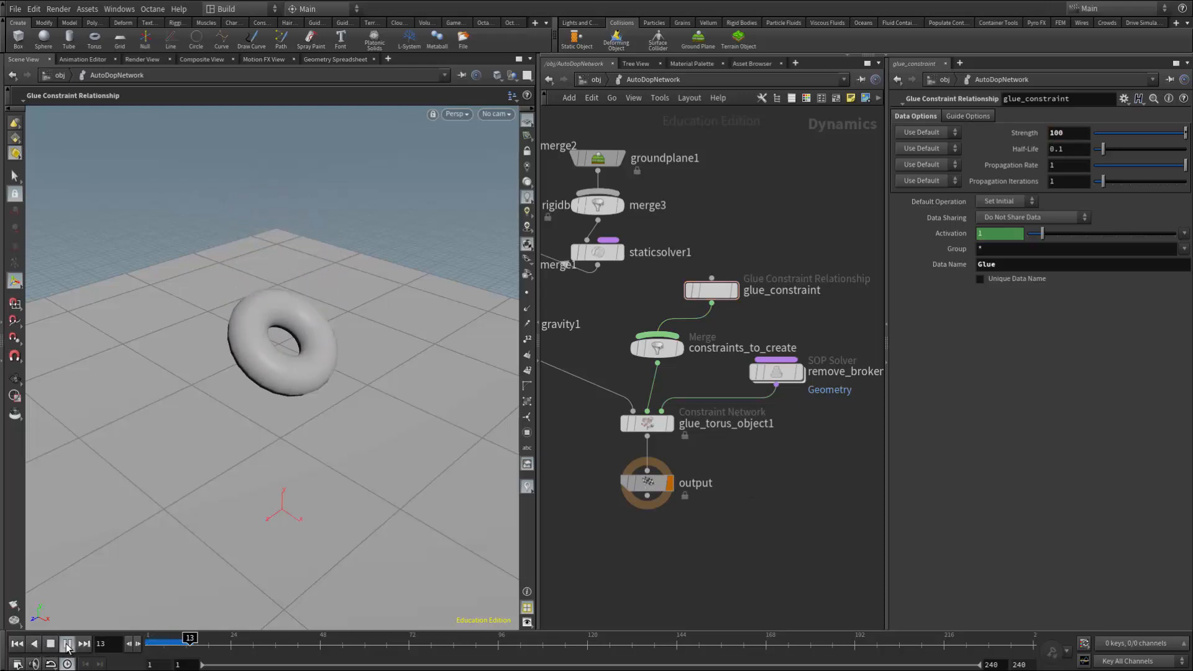
click(67, 643)
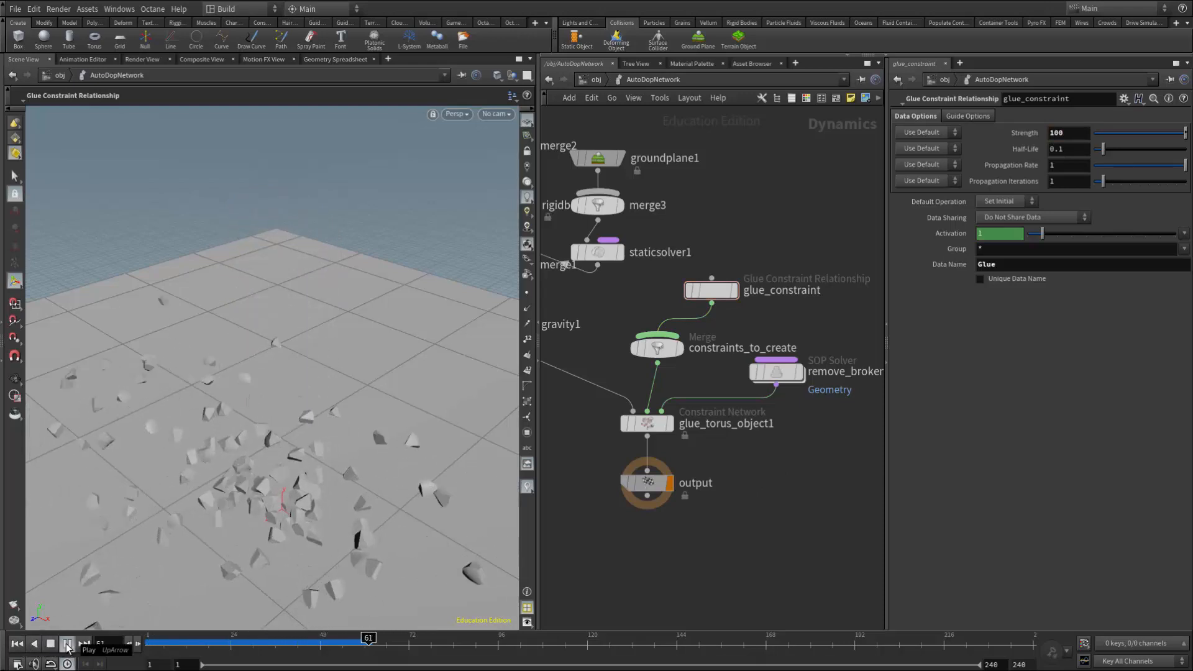
click(84, 643)
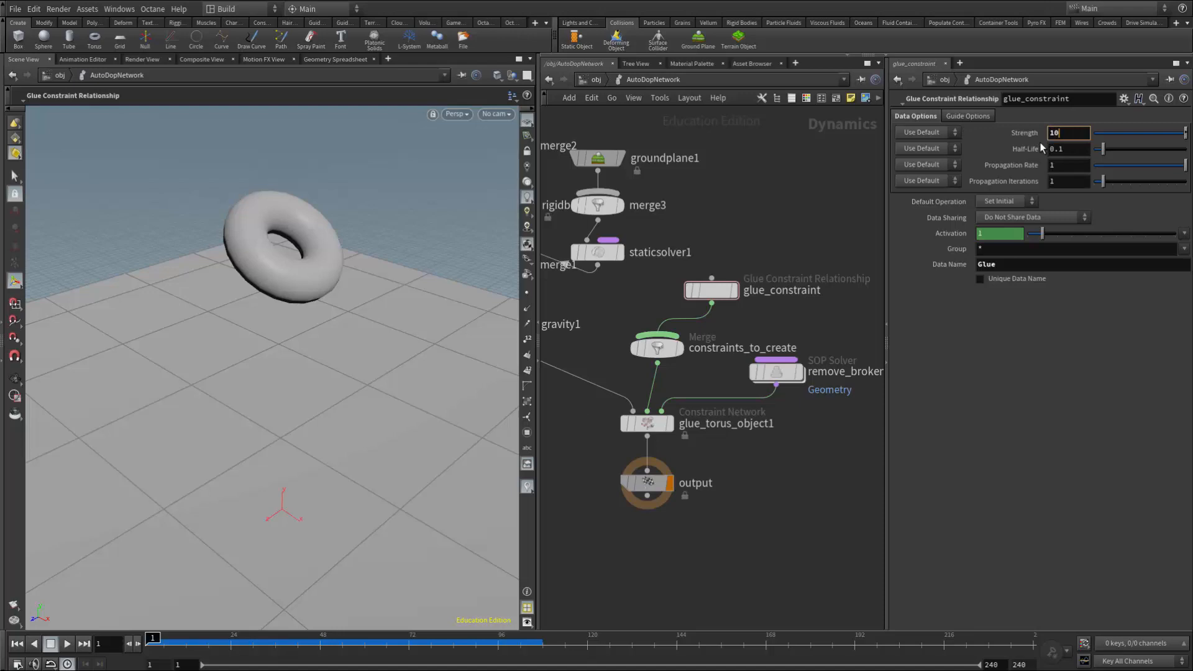
Set glue Strength to 100000, play the intact torus landing, and rewind to frame 1.
text(100000)
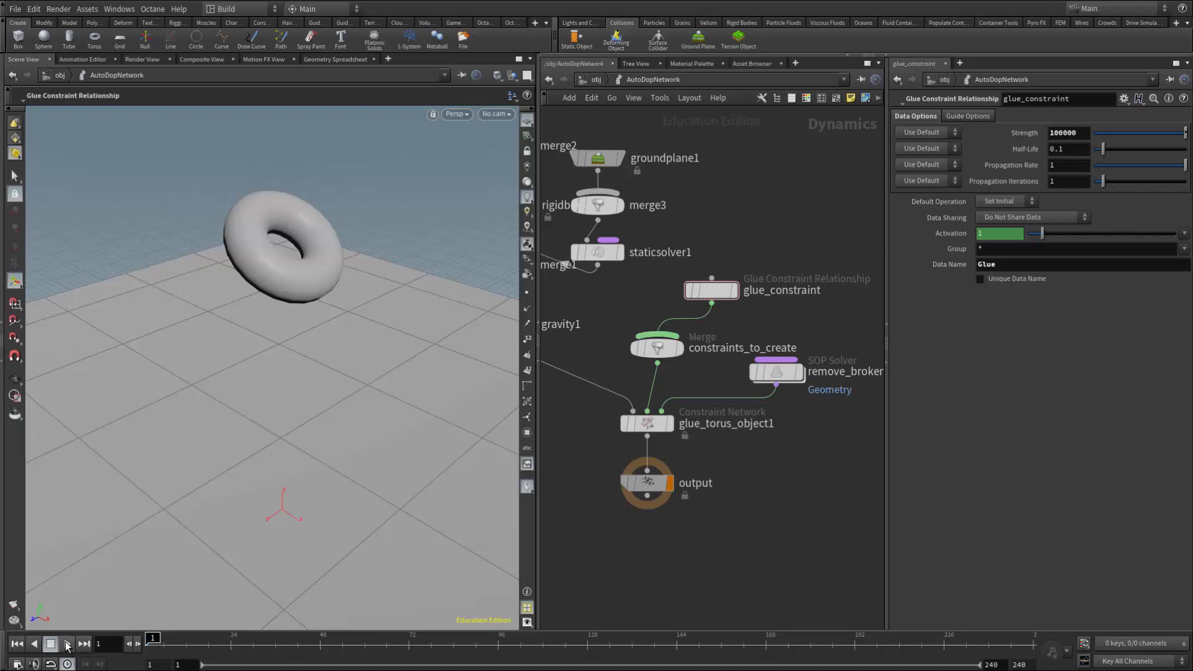
click(67, 643)
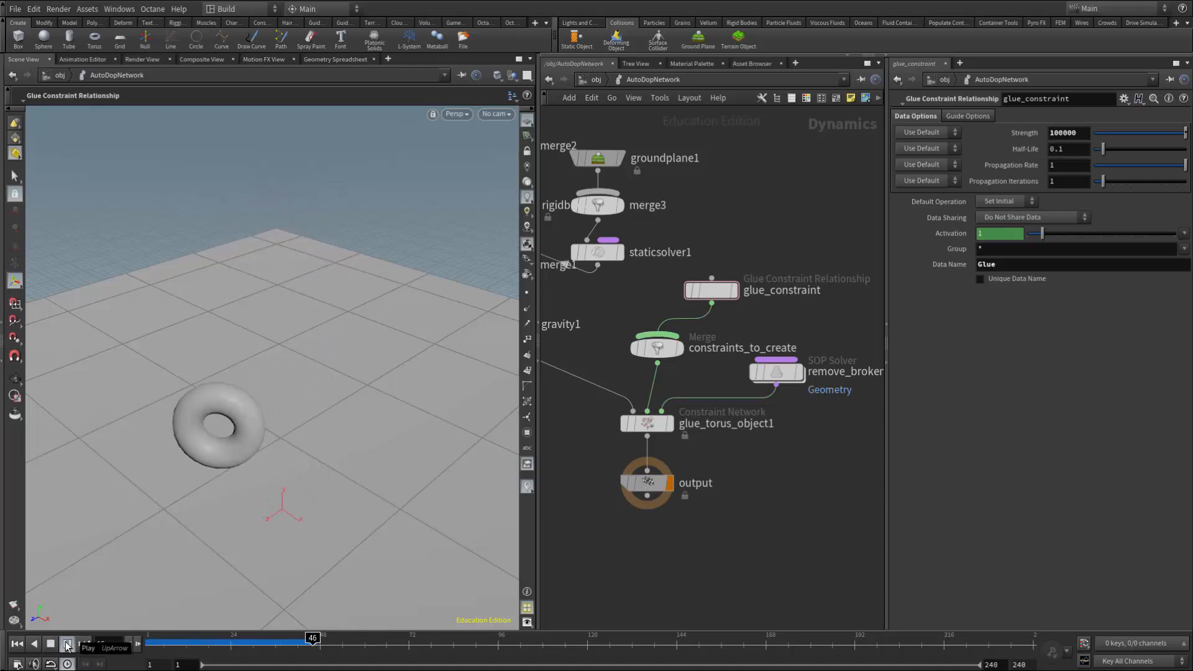
click(67, 643)
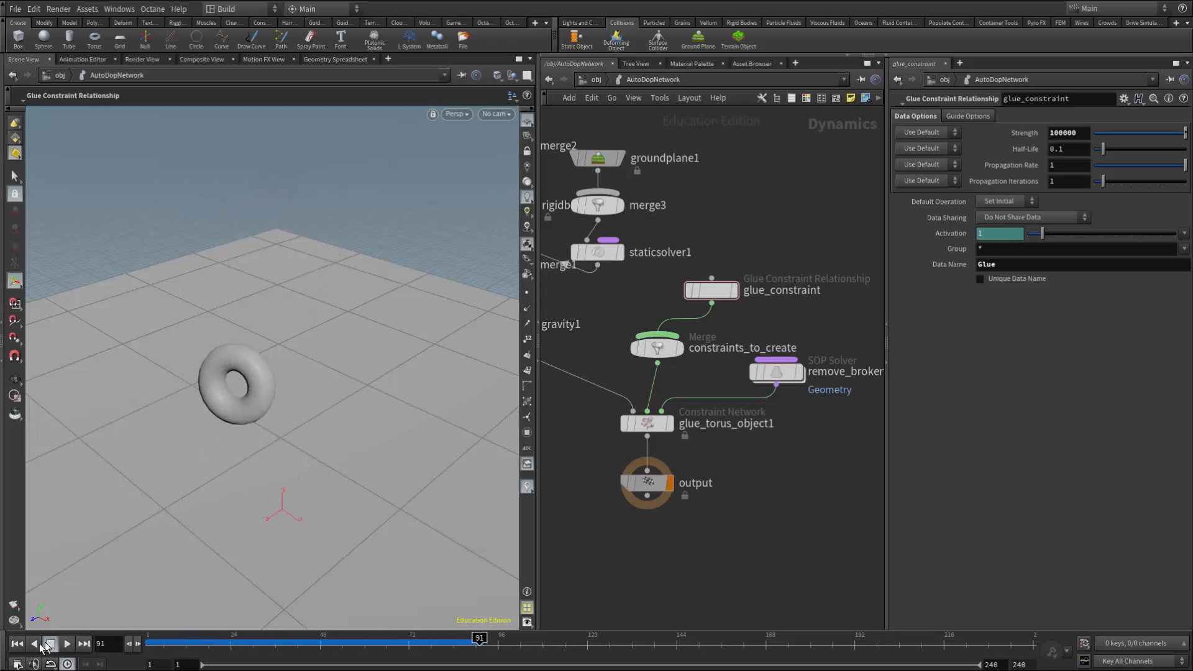
click(48, 643)
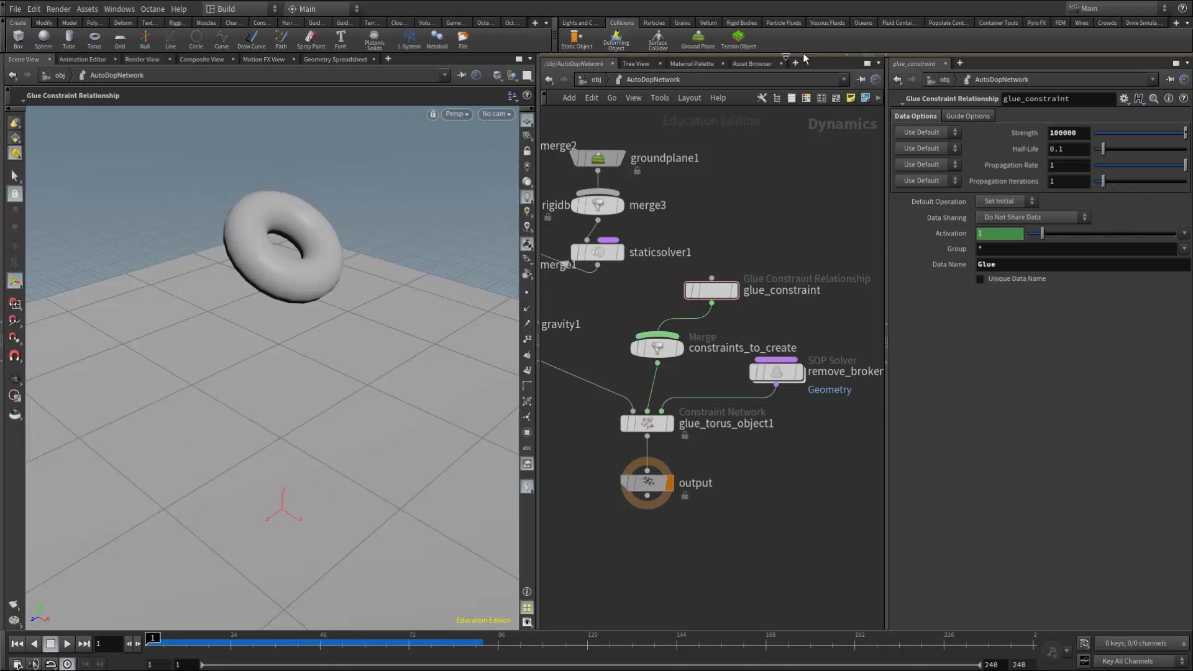
click(740, 23)
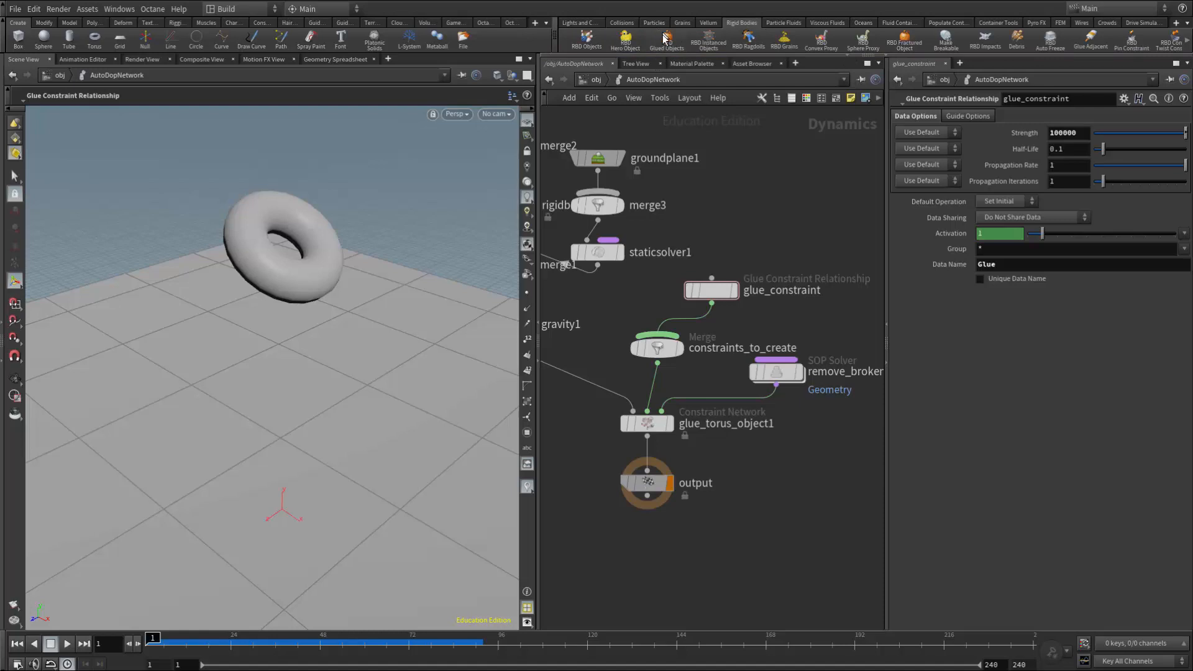
mouse_move(974, 53)
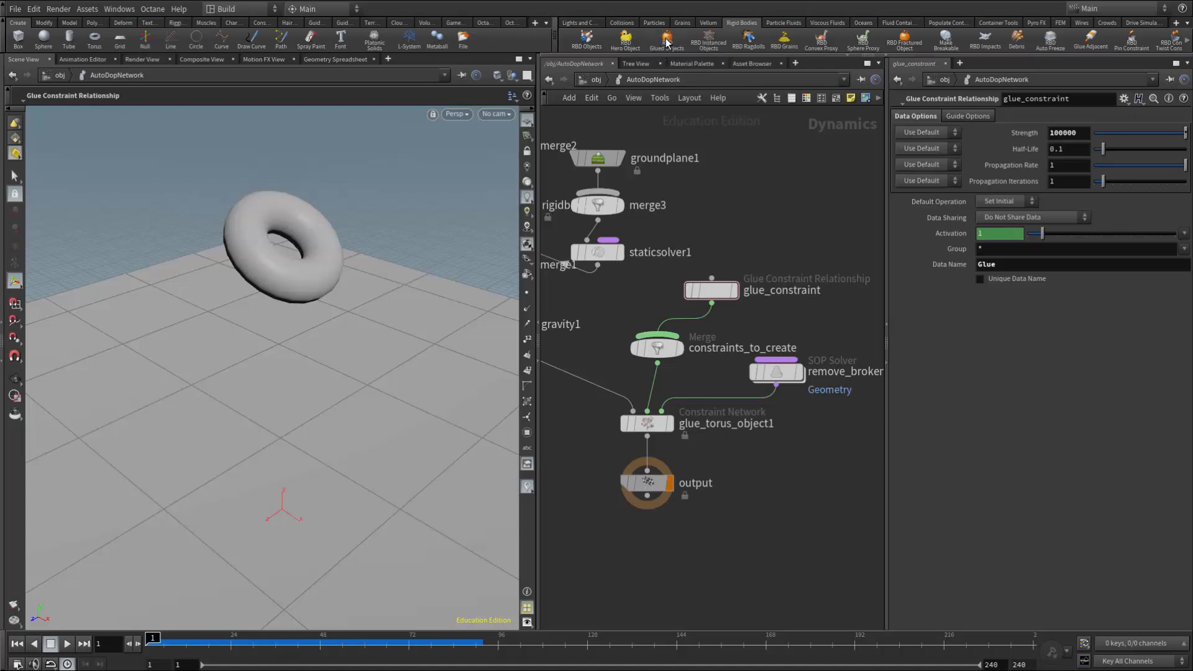
mouse_move(1078, 51)
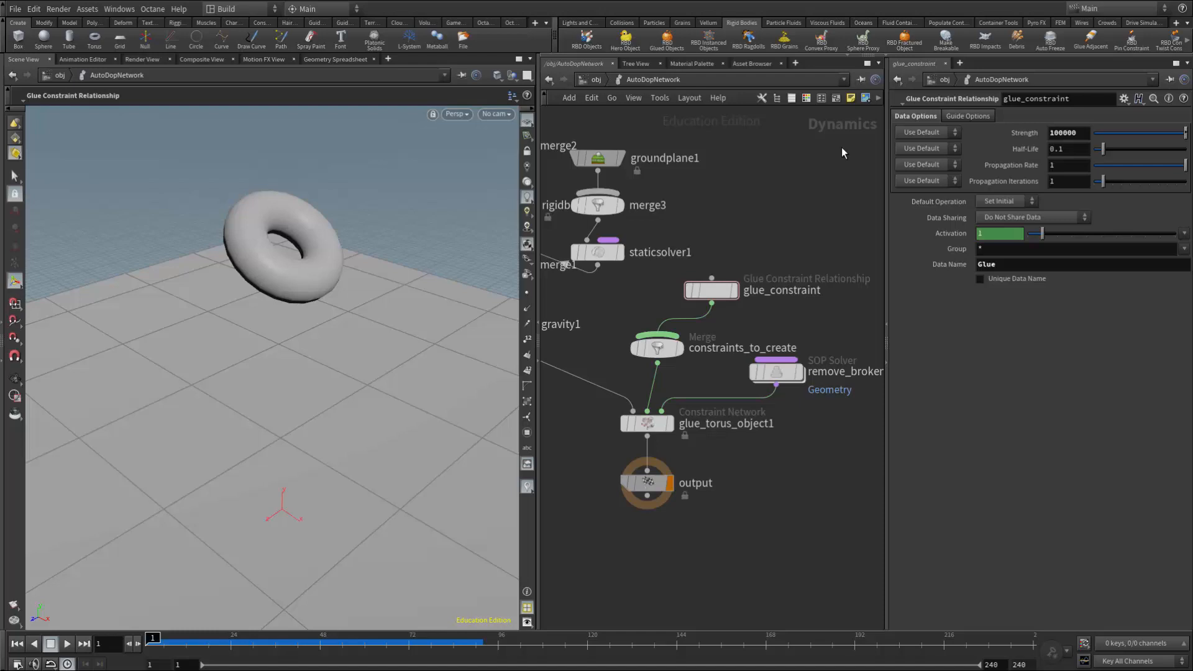
mouse_move(788, 197)
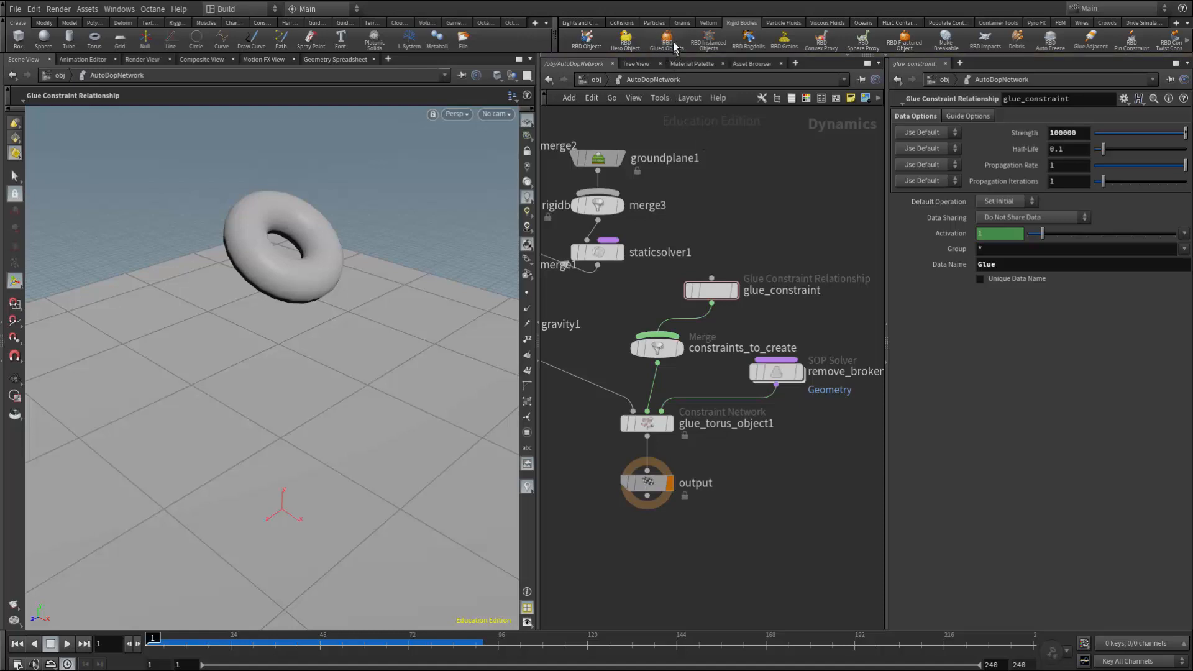
mouse_move(704, 129)
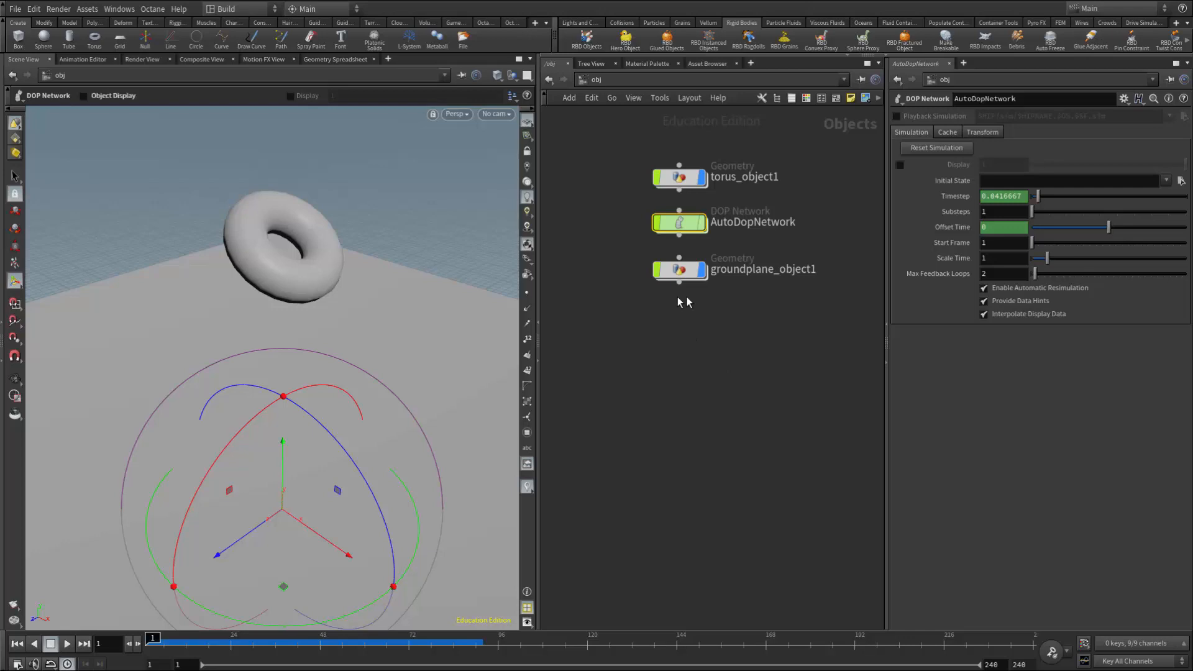
mouse_move(674, 312)
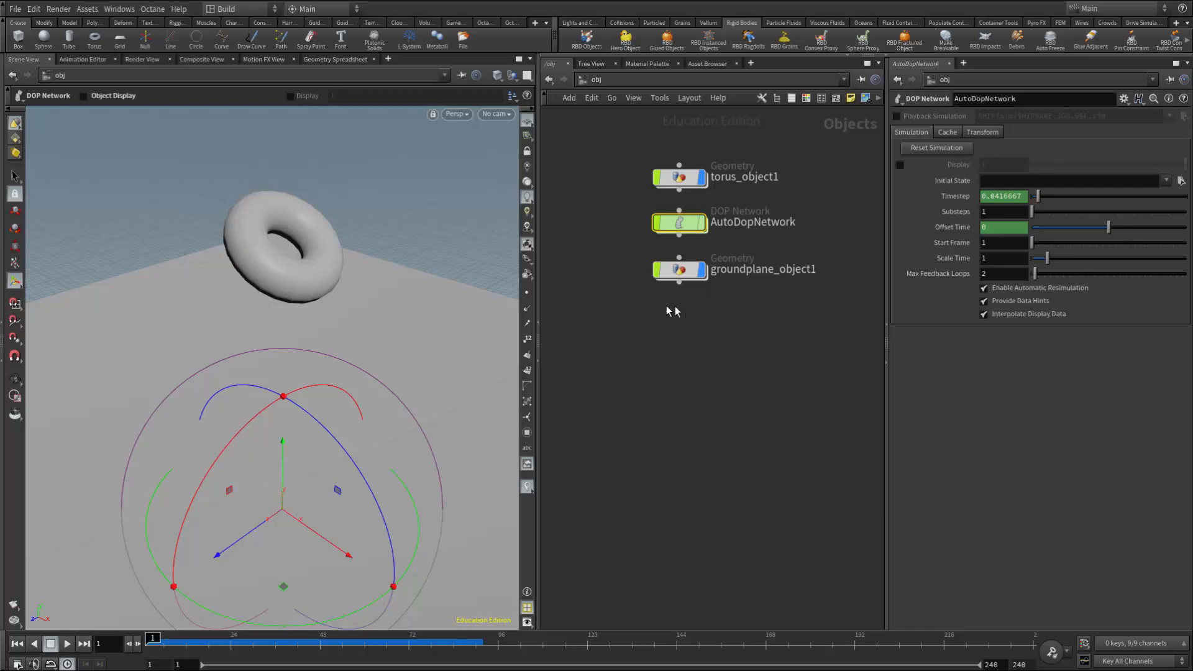
mouse_move(677, 317)
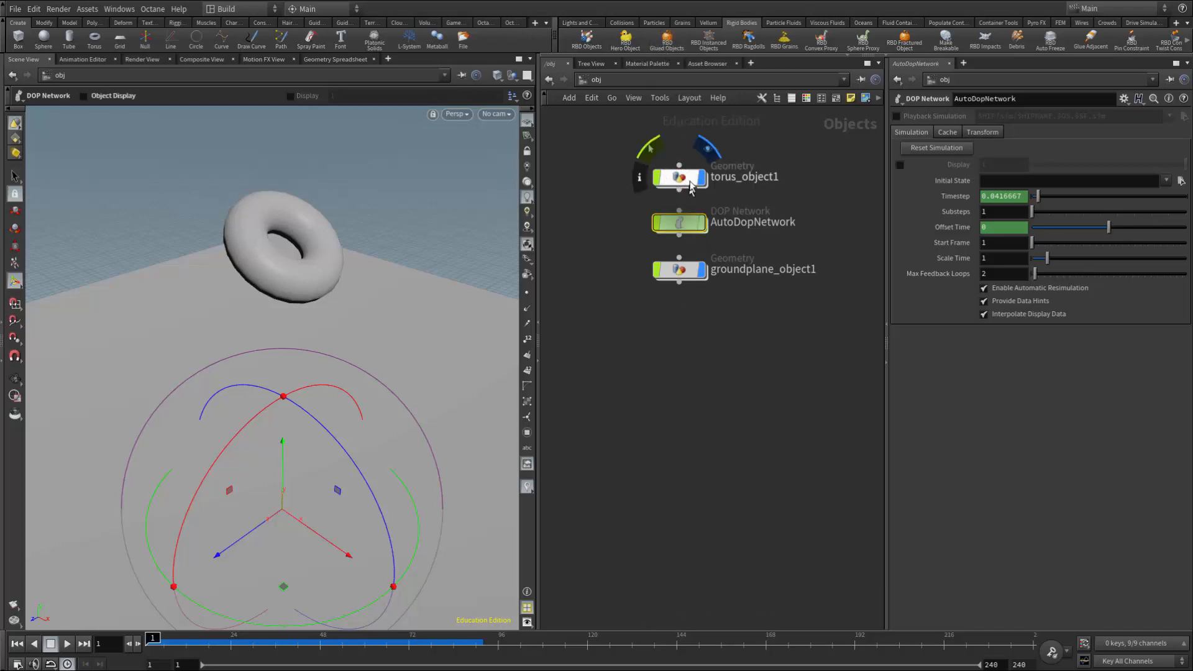
mouse_move(681, 177)
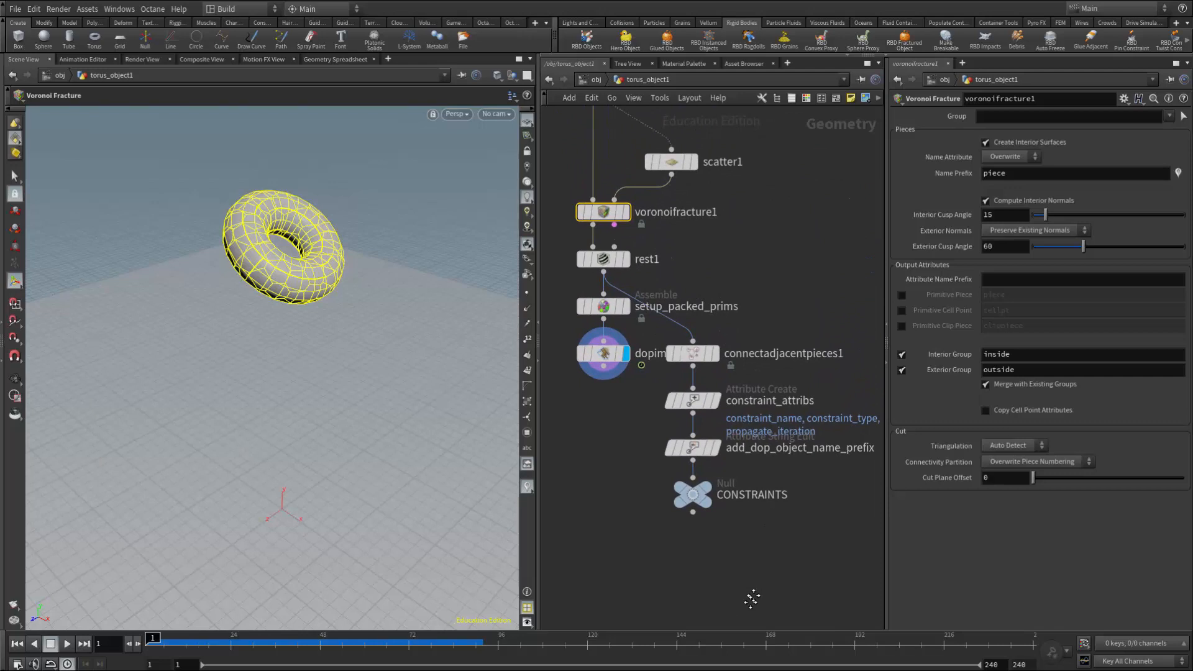
Display connectadjacentpieces1 to show constraint lines between adjacent torus pieces.
click(692, 353)
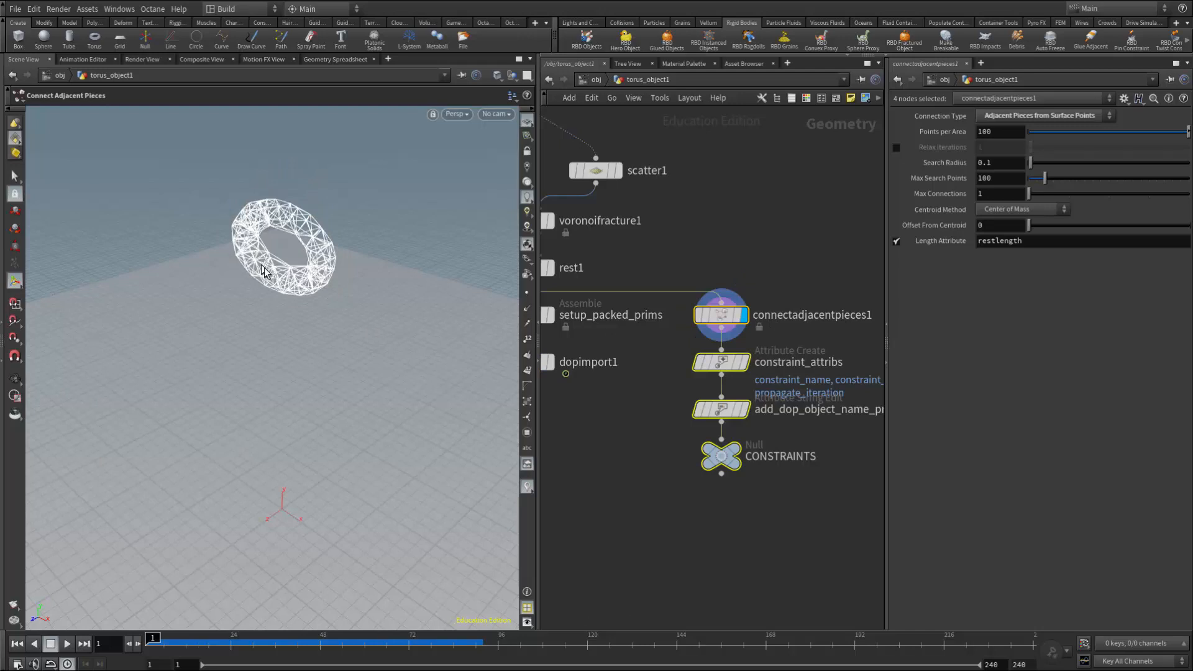
mouse_move(298, 227)
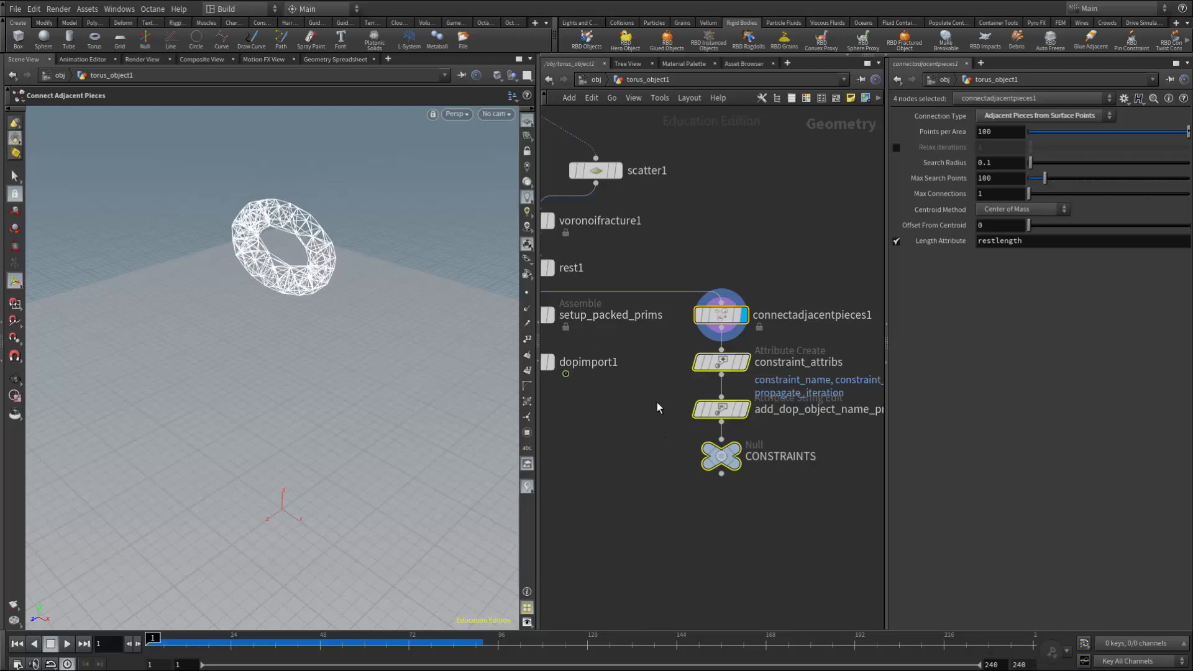
mouse_move(706, 466)
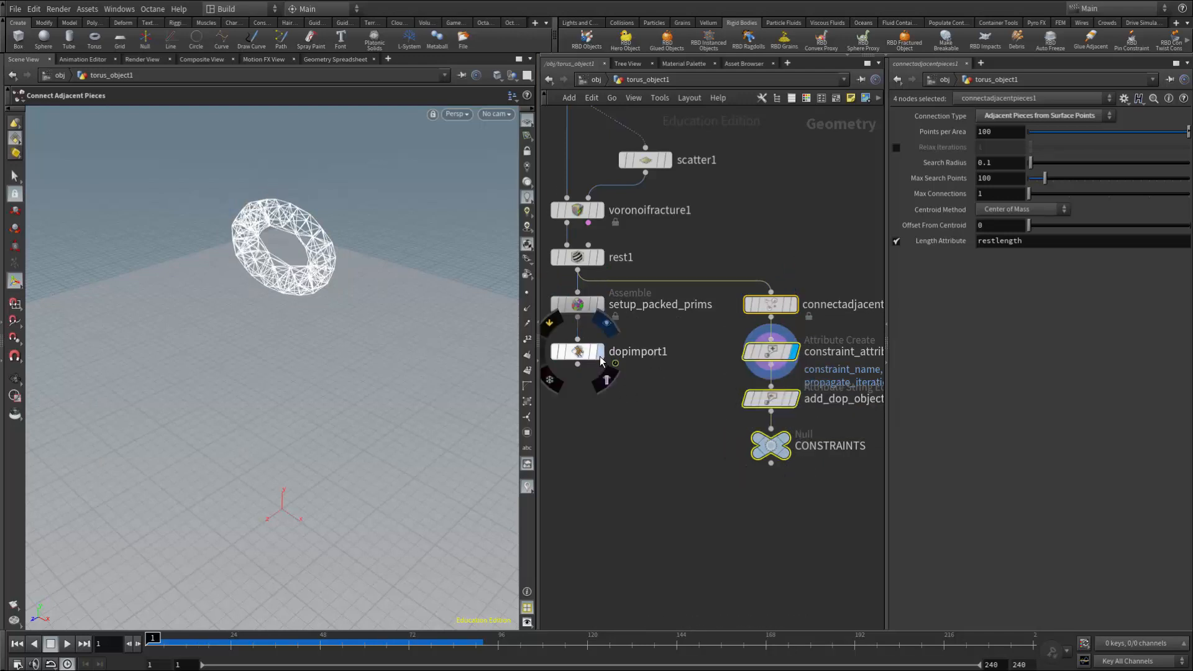
Set the display flag back on dopimport1 to show the solid torus.
click(599, 351)
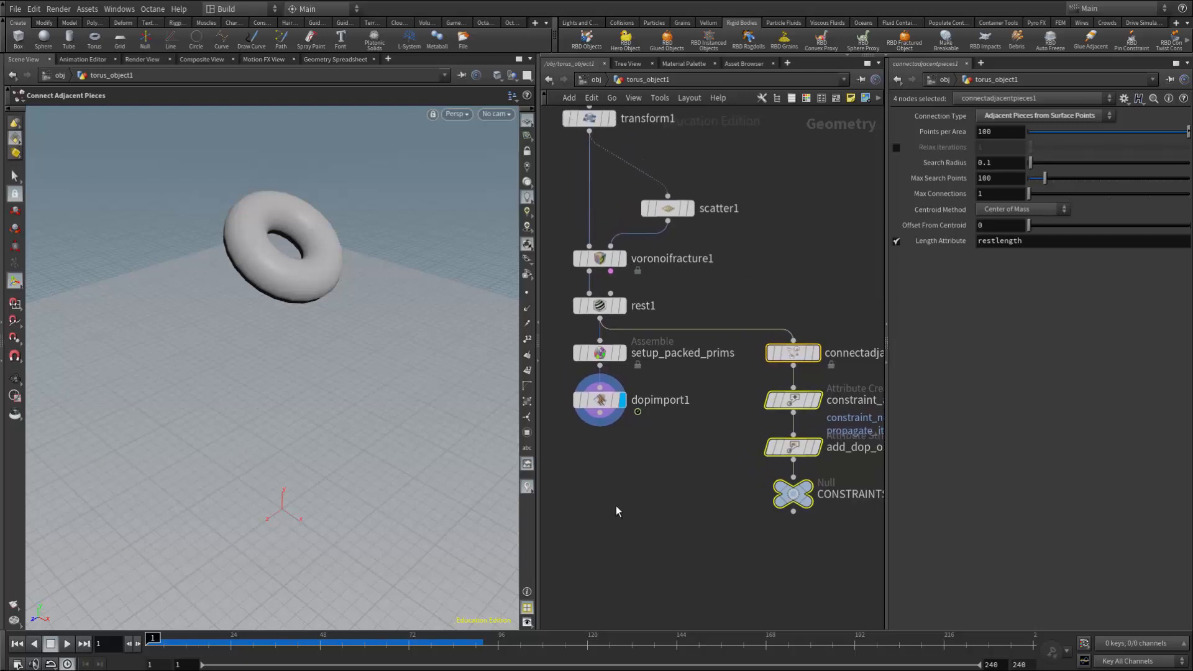
mouse_move(663, 488)
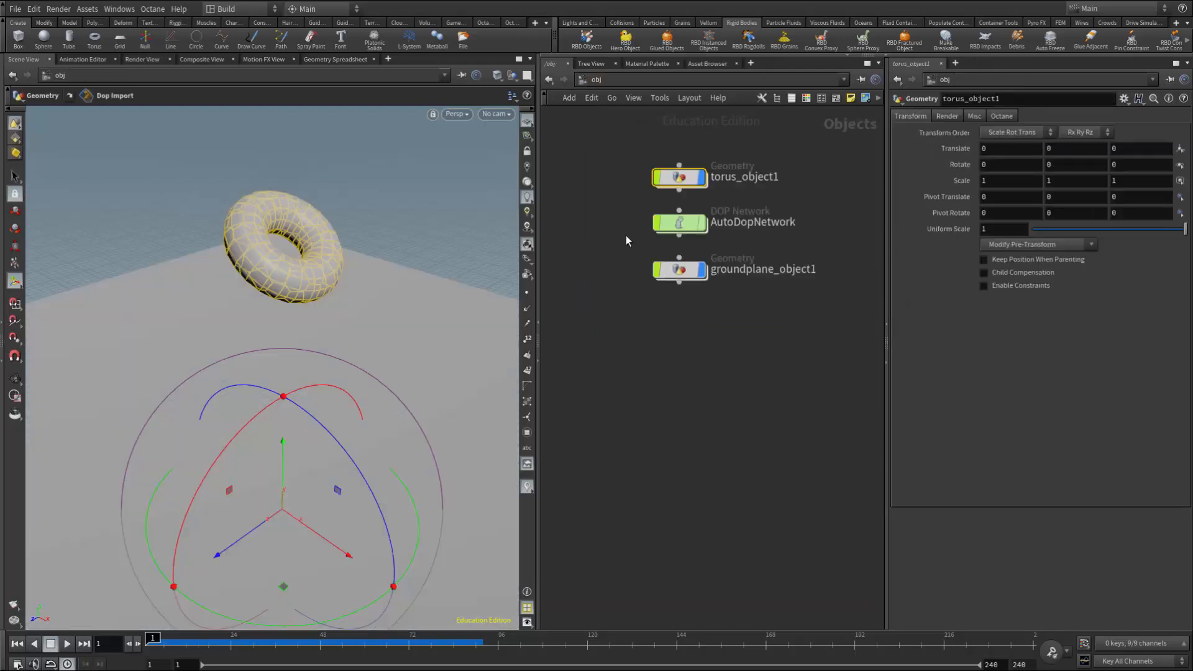
mouse_move(267, 193)
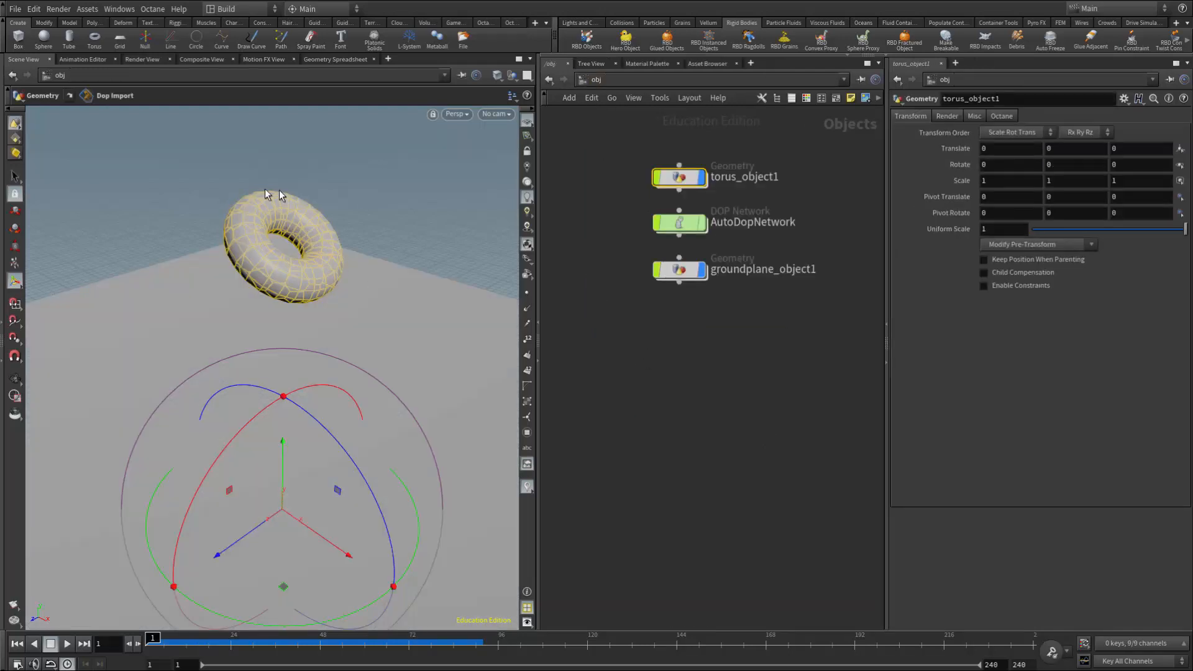
mouse_move(670, 254)
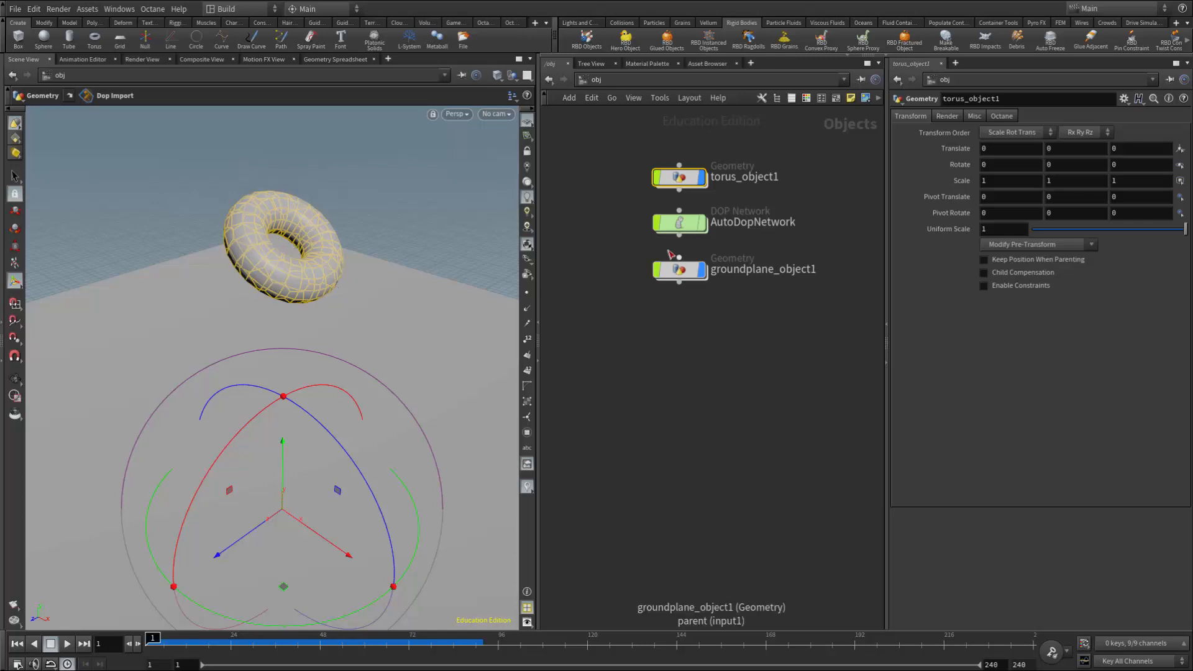